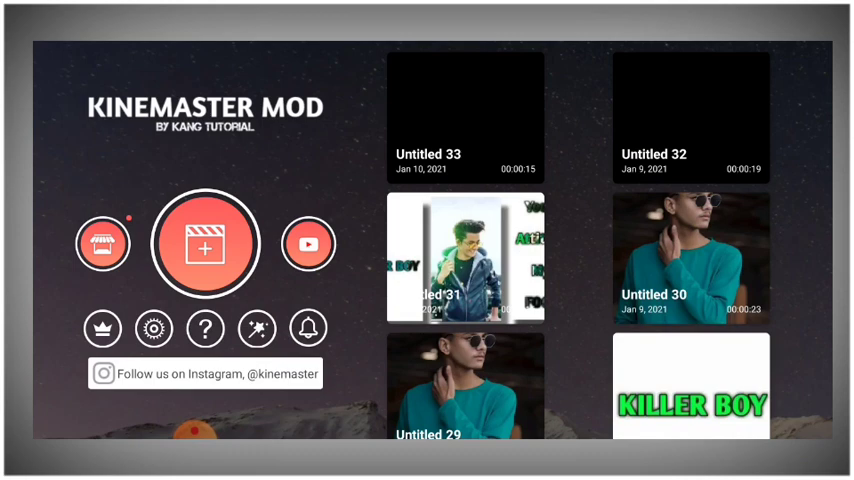
Step: Create a new 1:1 project with a solid black background clip of about 15 seconds
left_click(206, 244)
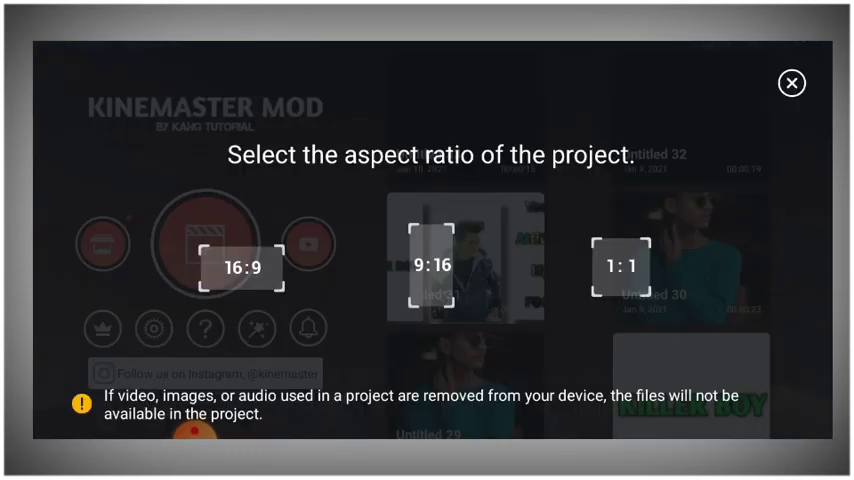
left_click(240, 266)
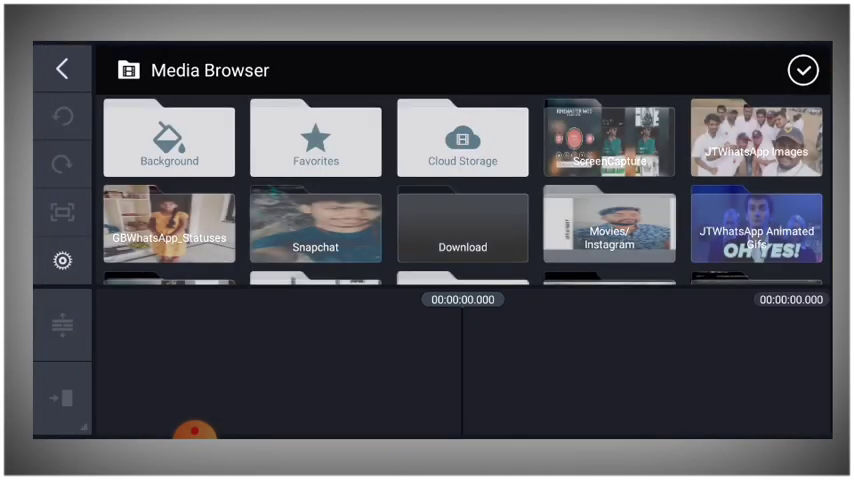
left_click(168, 138)
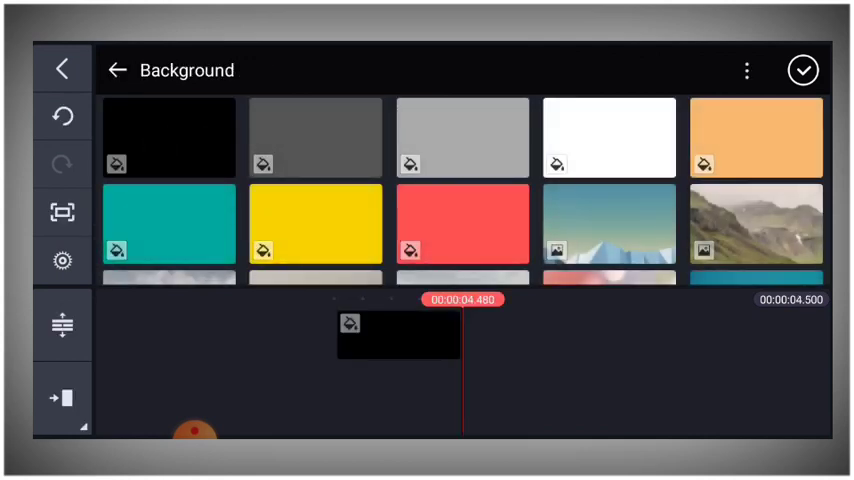
left_click(802, 68)
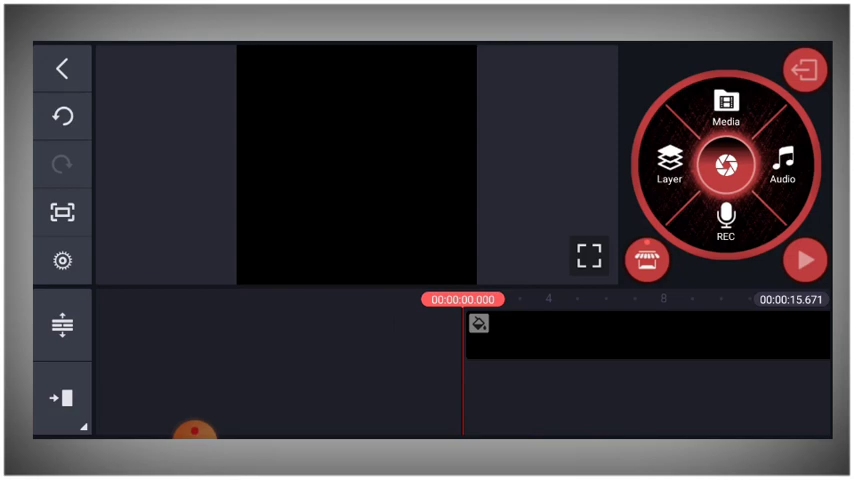
Step: Add a portrait photo from the InStore Downloader folder as a layer over the background
left_click(668, 164)
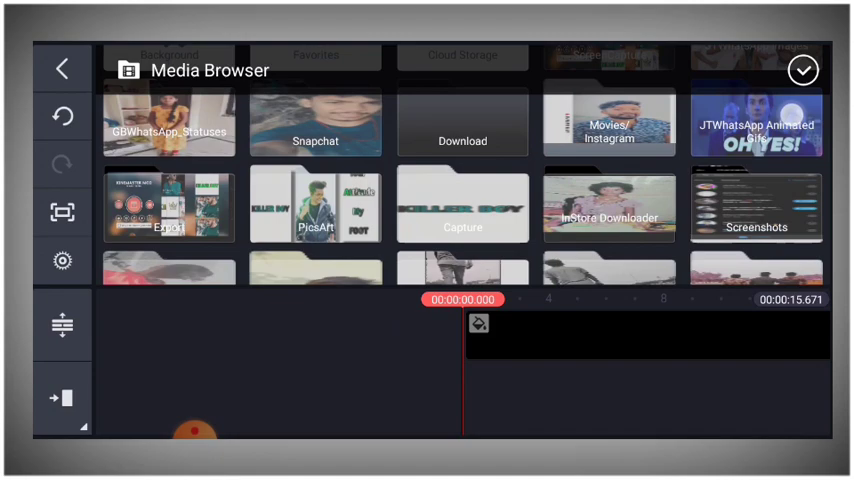
left_click(608, 208)
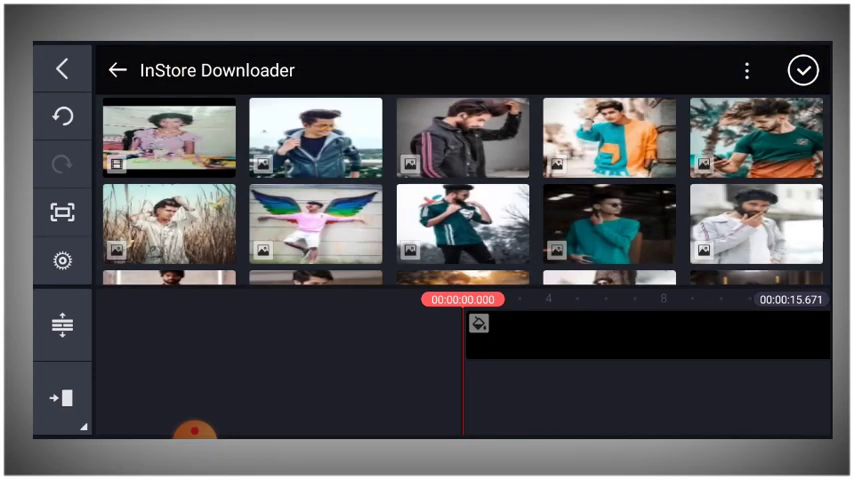
left_click(464, 138)
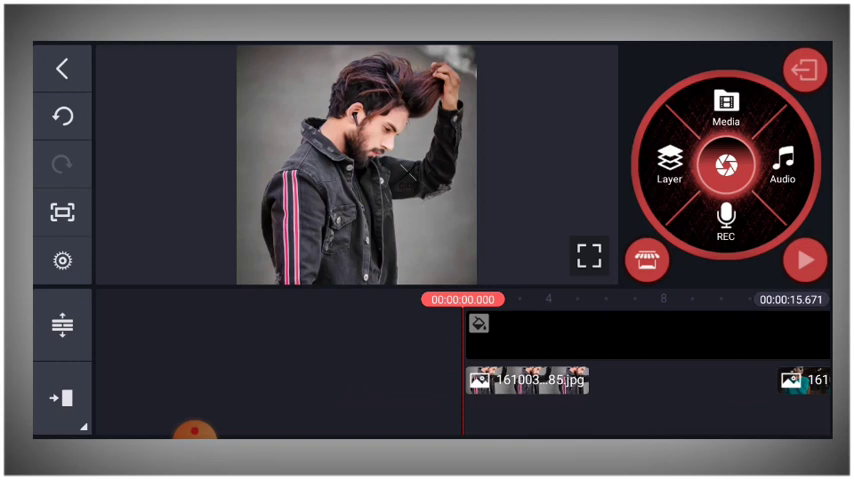
Step: Download the VHS Tracking effect from the Glitch category and add it as an effect layer
left_click(668, 172)
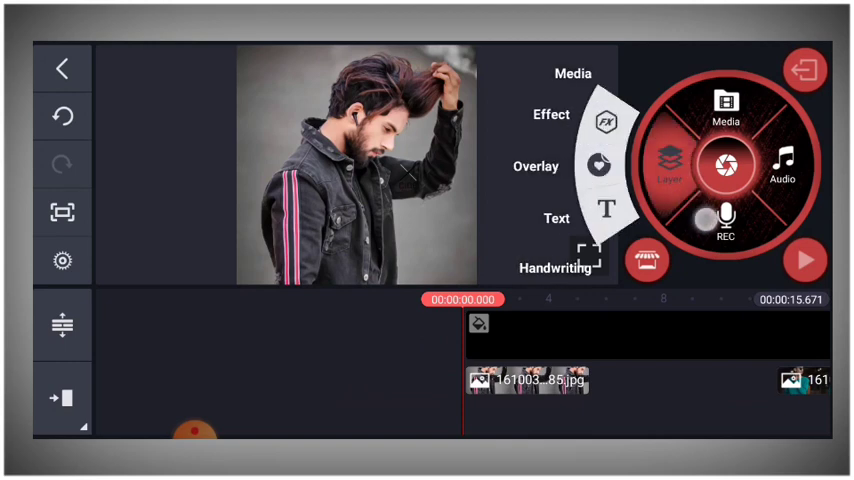
left_click(550, 114)
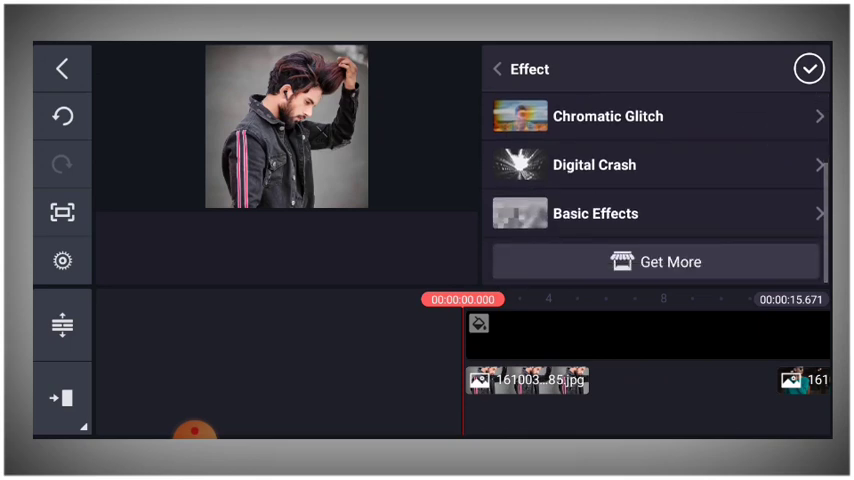
left_click(654, 262)
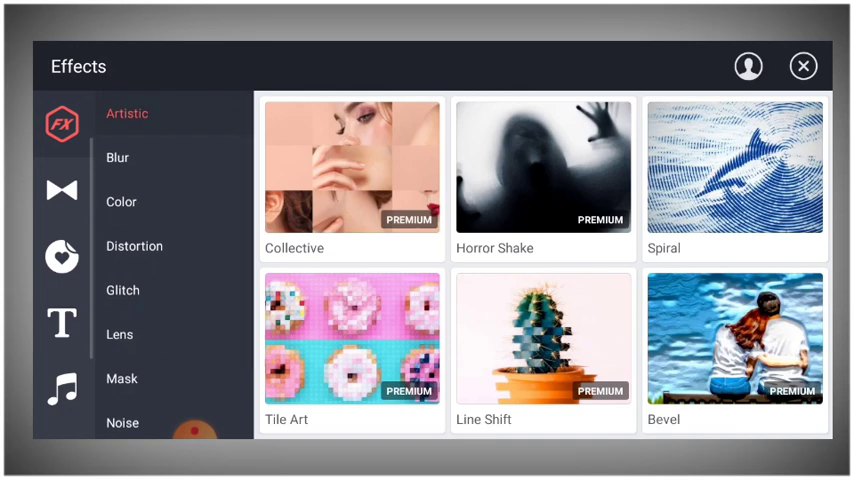
left_click(122, 290)
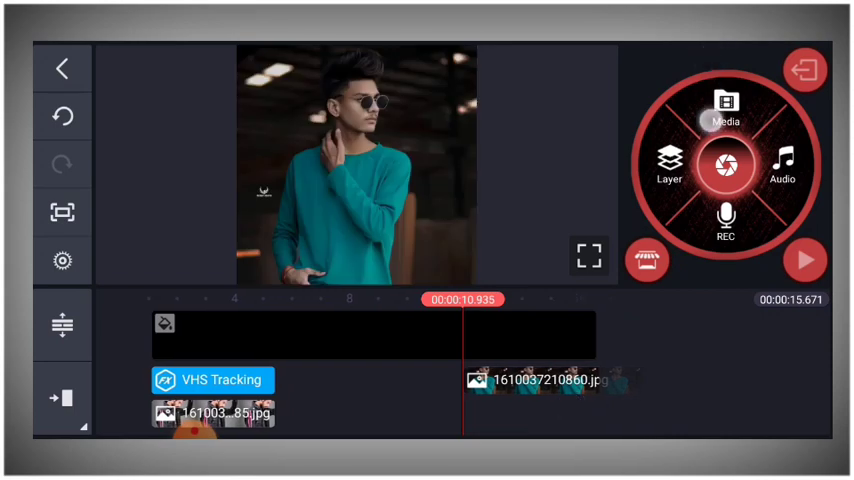
Step: Add a second VHS Tracking effect and the green-screen glitch video as a media layer
scroll("down", 3)
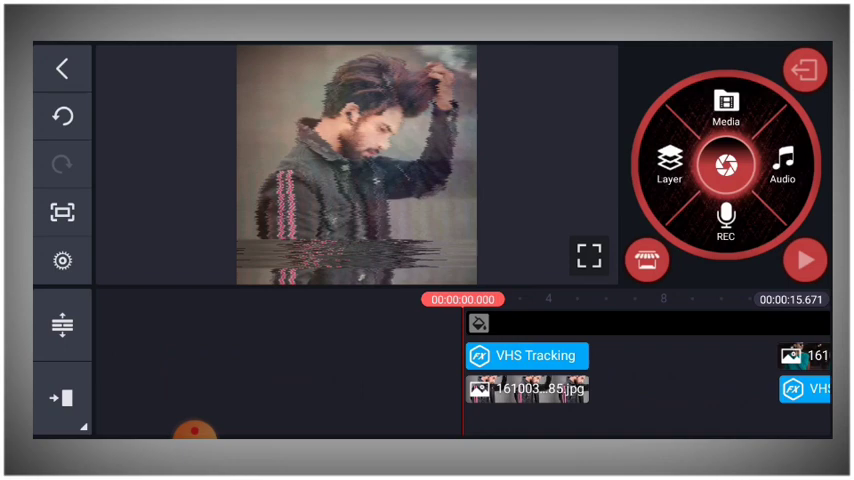
left_click(668, 170)
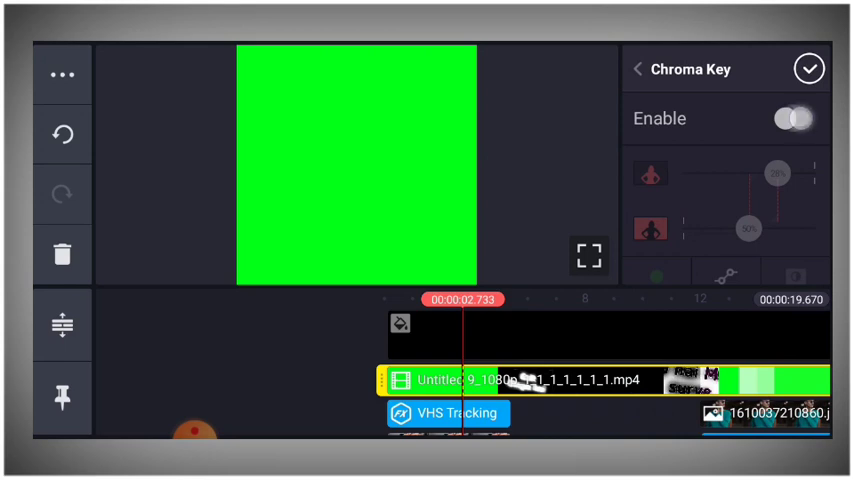
Step: Enable chroma key on the glitch clip with green #33FF00 as the key colour
left_click(796, 118)
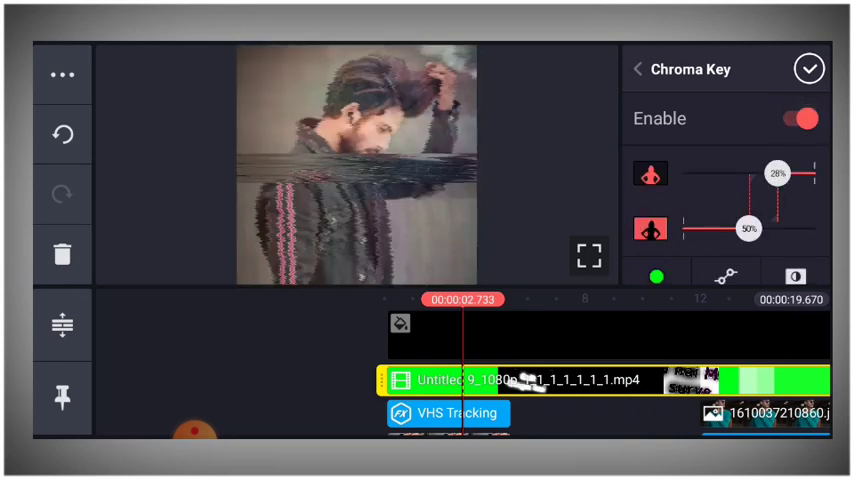
scroll("down", 3)
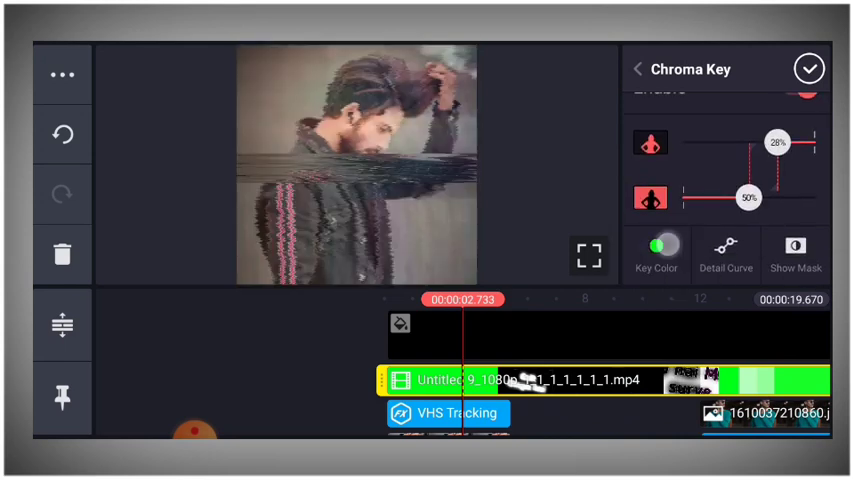
left_click(656, 256)
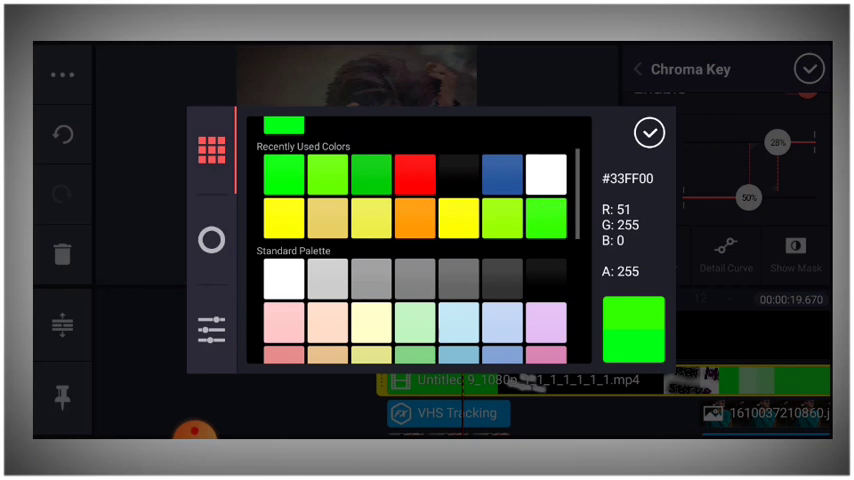
left_click(648, 132)
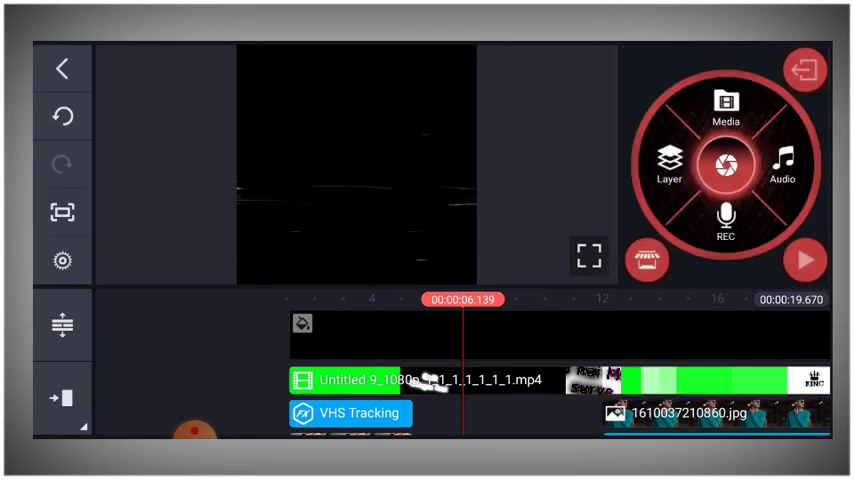
Step: Play the project in the enlarged viewer to check the keyed glitch overlay, then pause
left_click(588, 256)
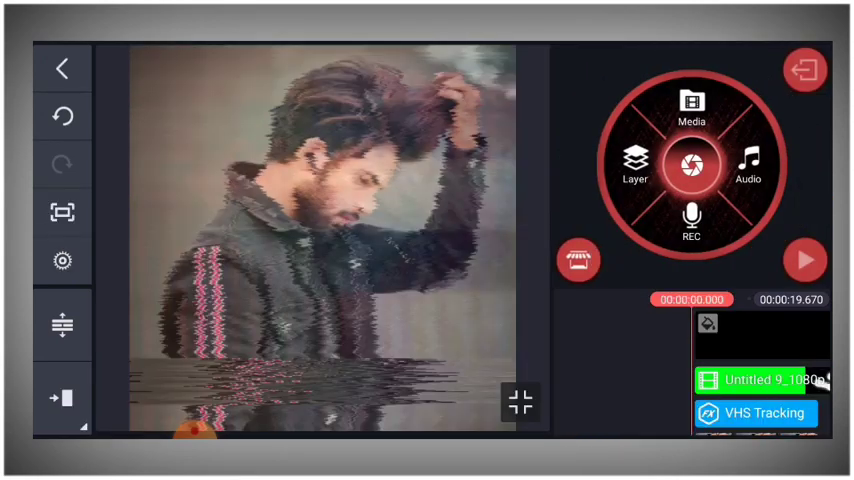
left_click(804, 260)
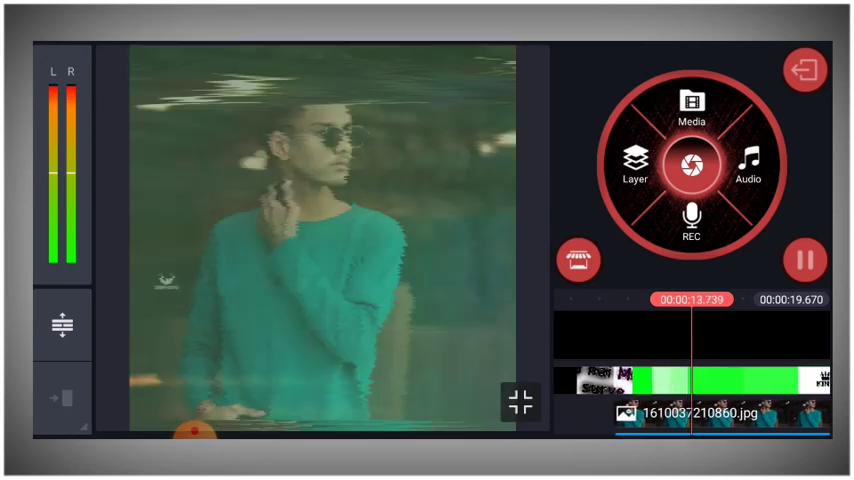
left_click(804, 260)
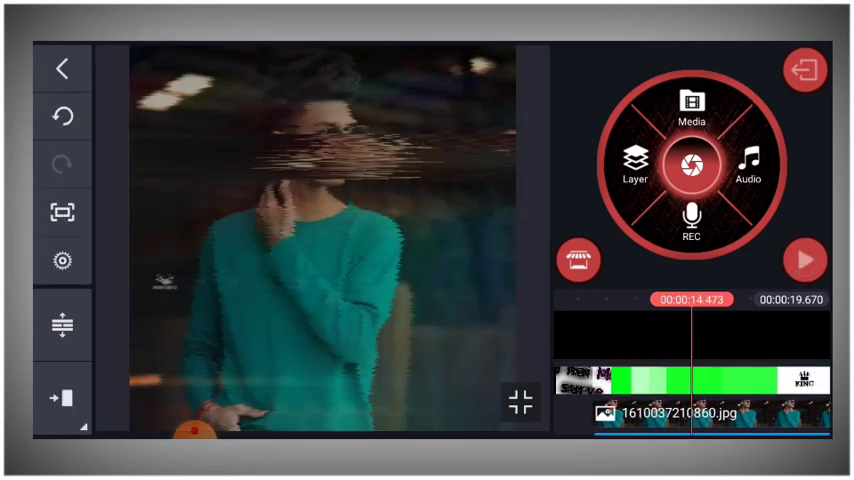